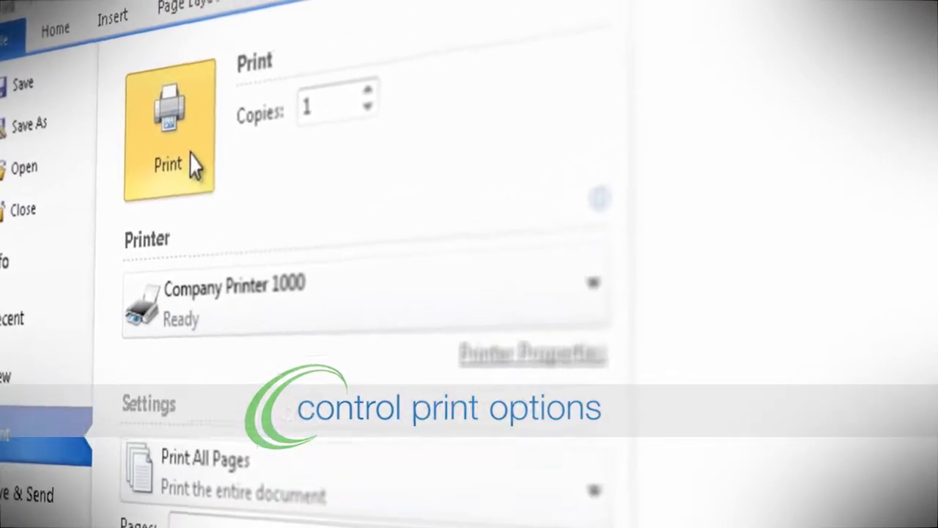
- Send the accident statistics workbook to Company Printer 1000, all pages, 1 copy
click(169, 132)
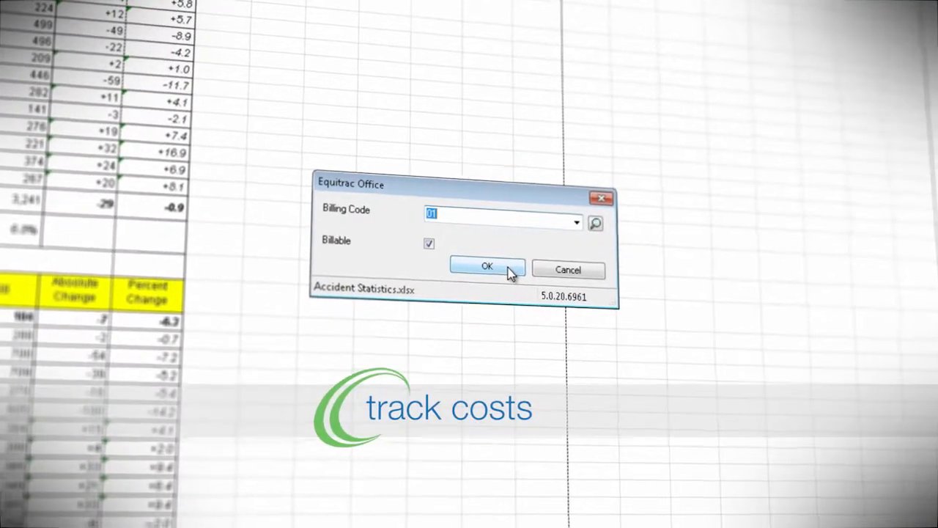
- Confirm the billable job's billing code and accept its previewed print cost
click(487, 267)
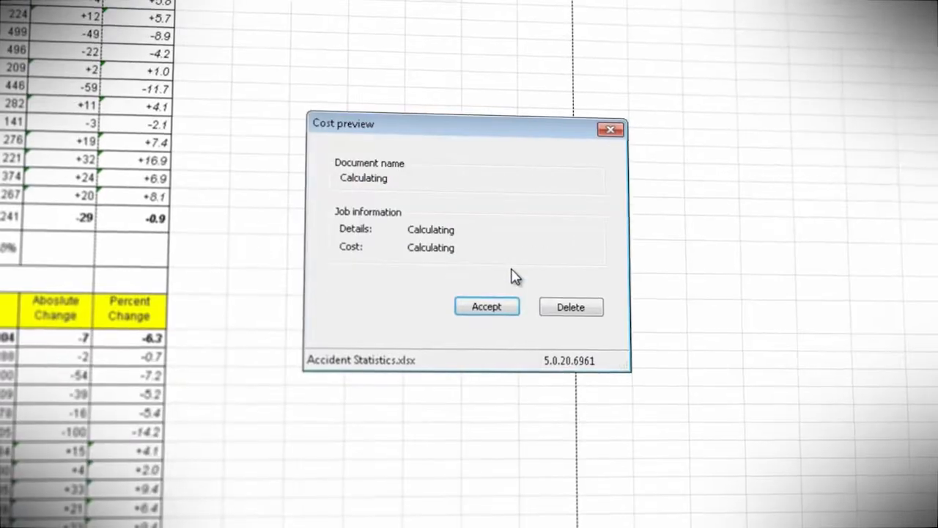
click(486, 307)
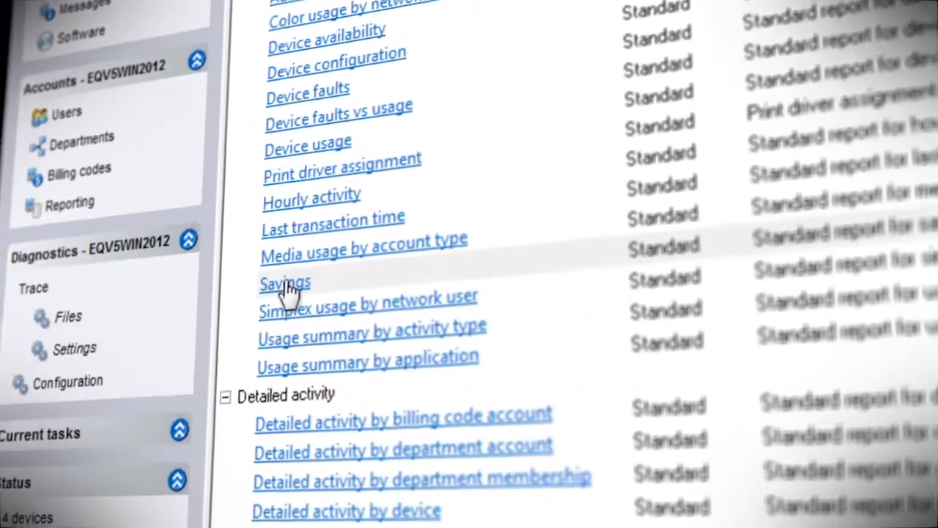
- Show the Savings report's per-department deleted pages, sheets, cost, trees, water and CO2
click(285, 285)
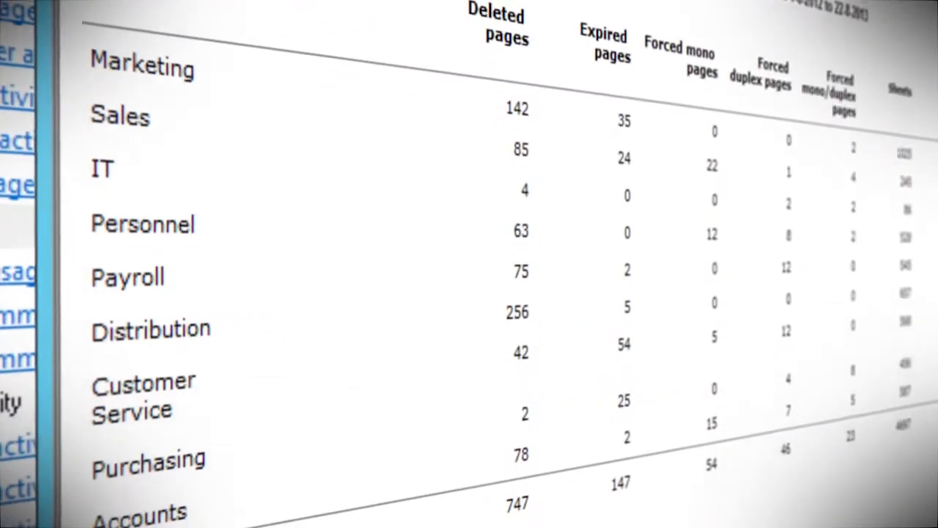
scroll(right, 3)
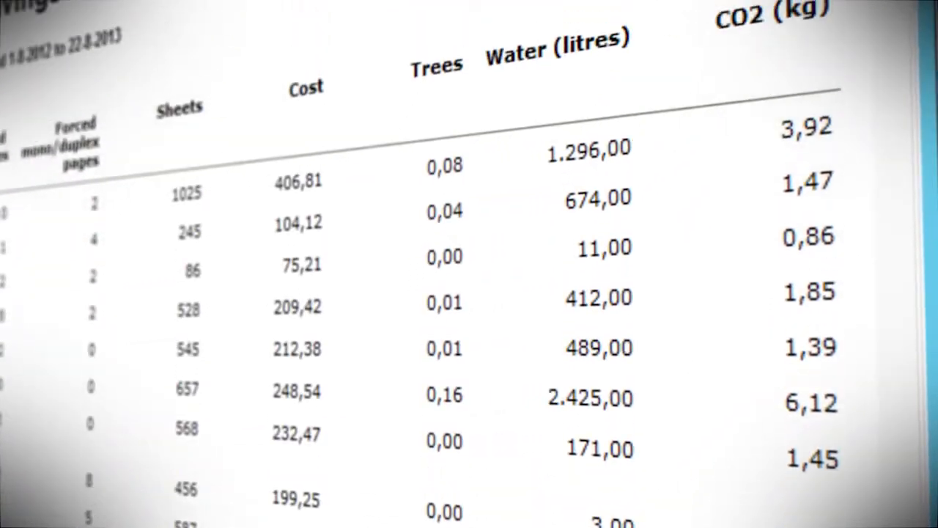